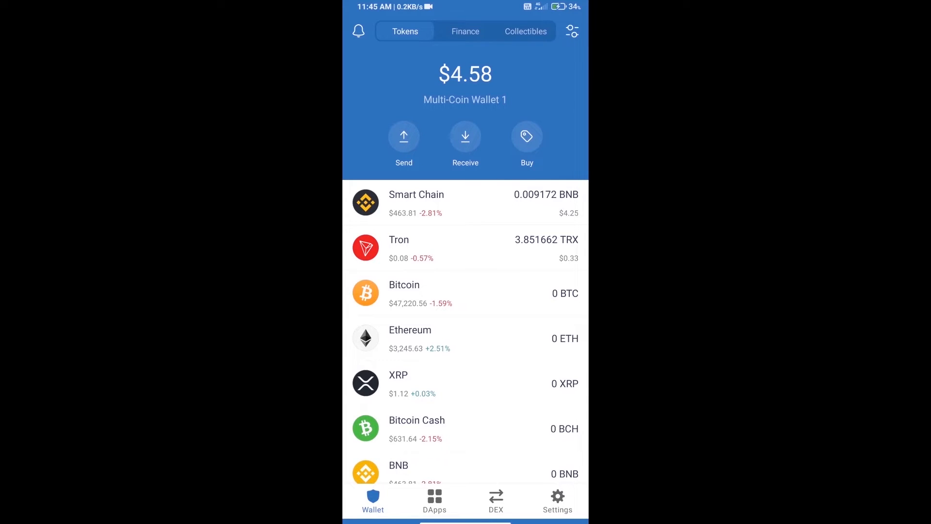
Search 'bnb' in the buy list, then reach PancakeSwap from the DApps browser history.
click(527, 135)
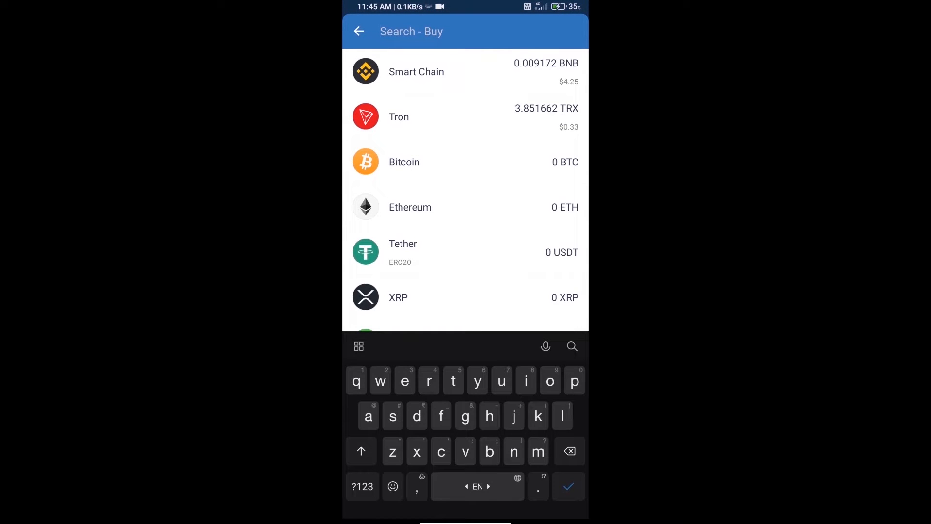
text(bnb)
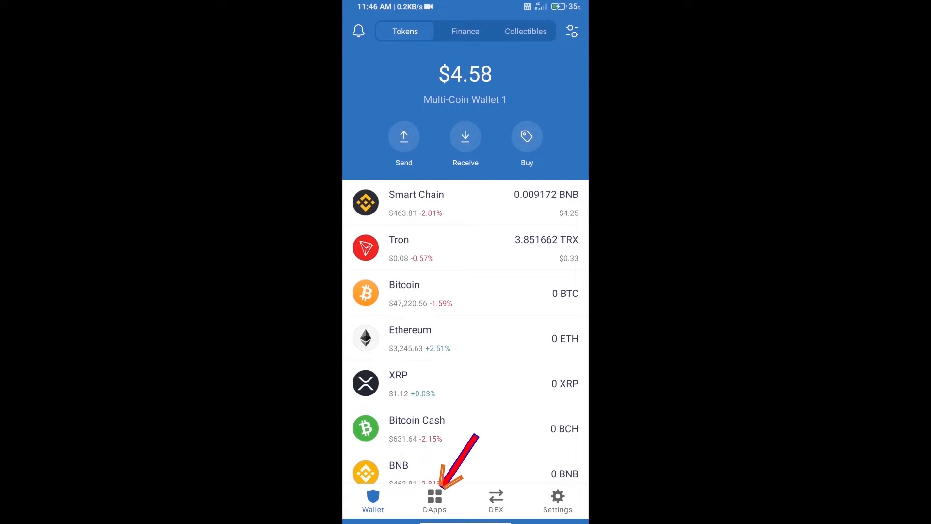
click(434, 497)
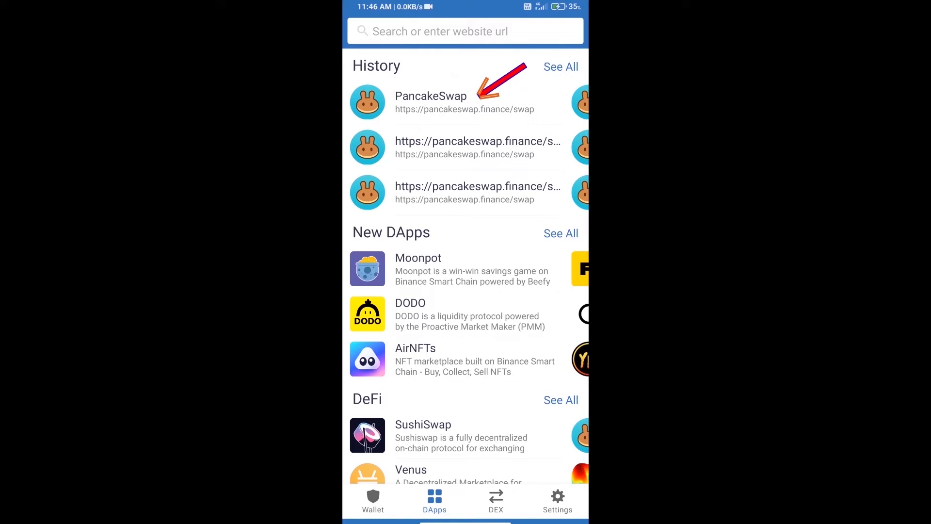
click(431, 99)
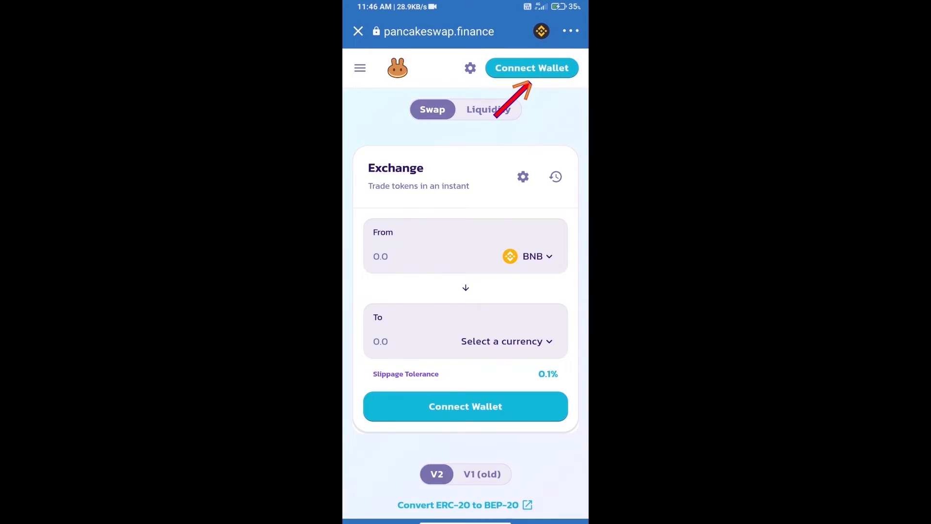
Connect the Trust Wallet account so PancakeSwap shows the BNB balance.
click(532, 68)
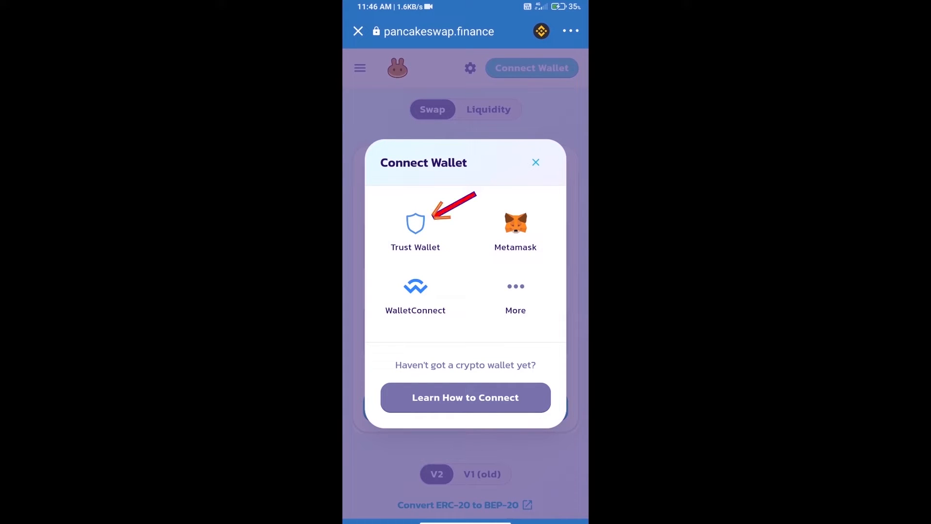
click(416, 227)
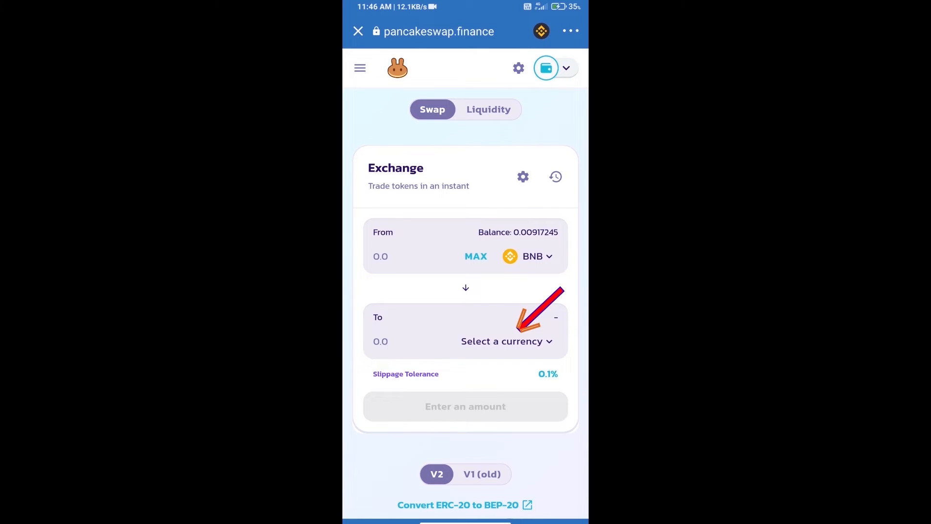
Import $ELF from its contract address, accepting the risk warning, as the token to receive.
click(503, 342)
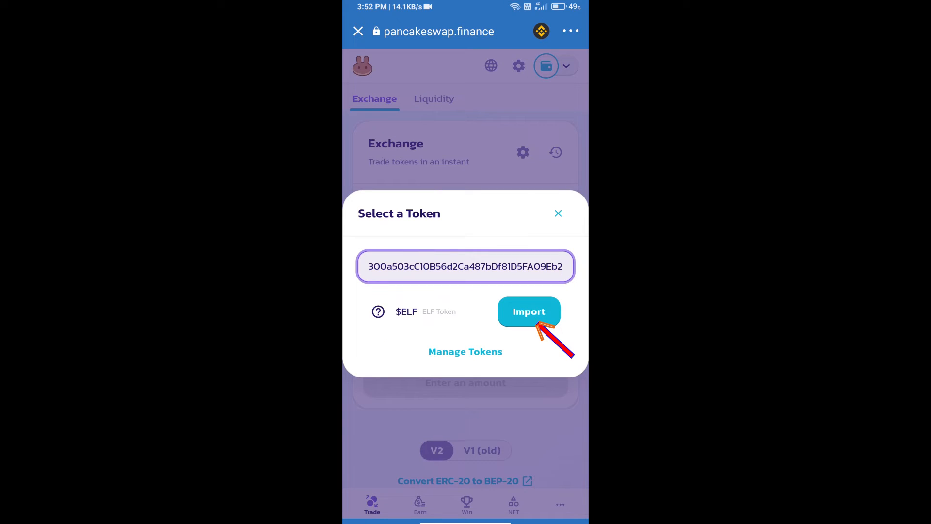
click(529, 311)
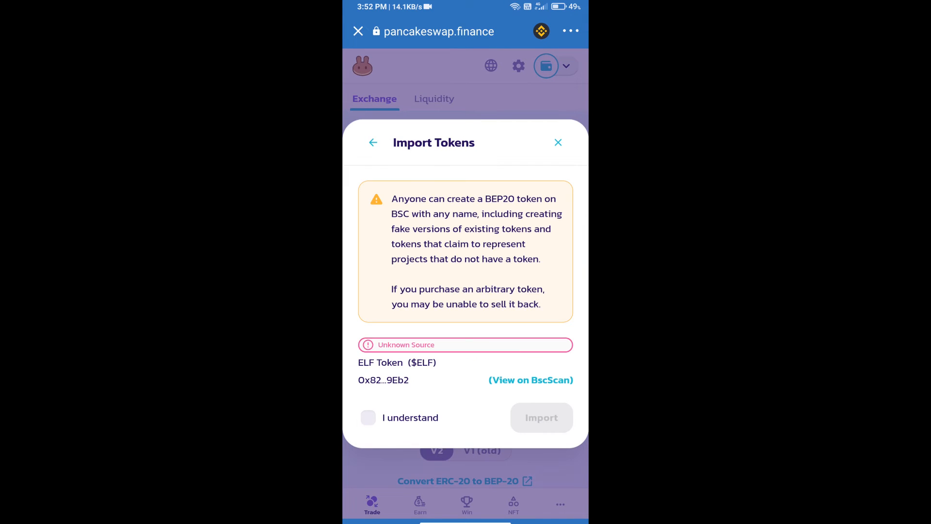
click(368, 417)
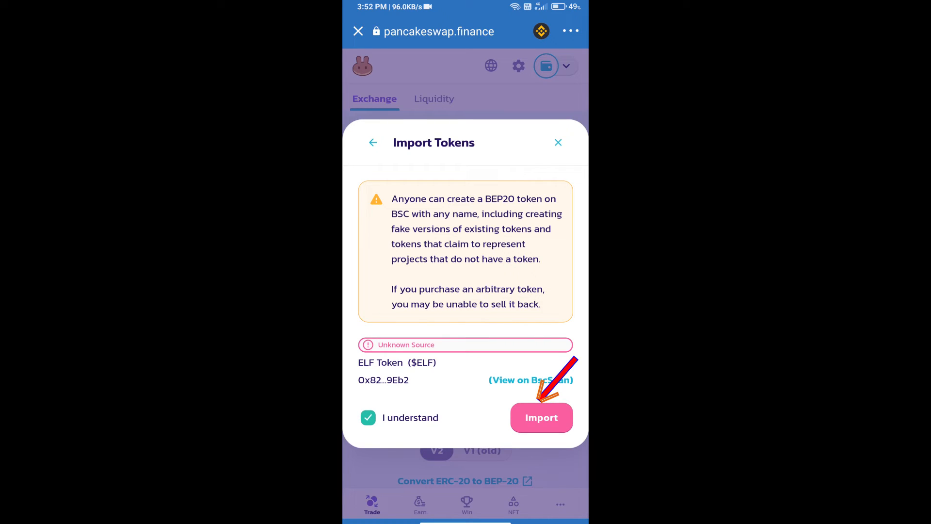
click(541, 417)
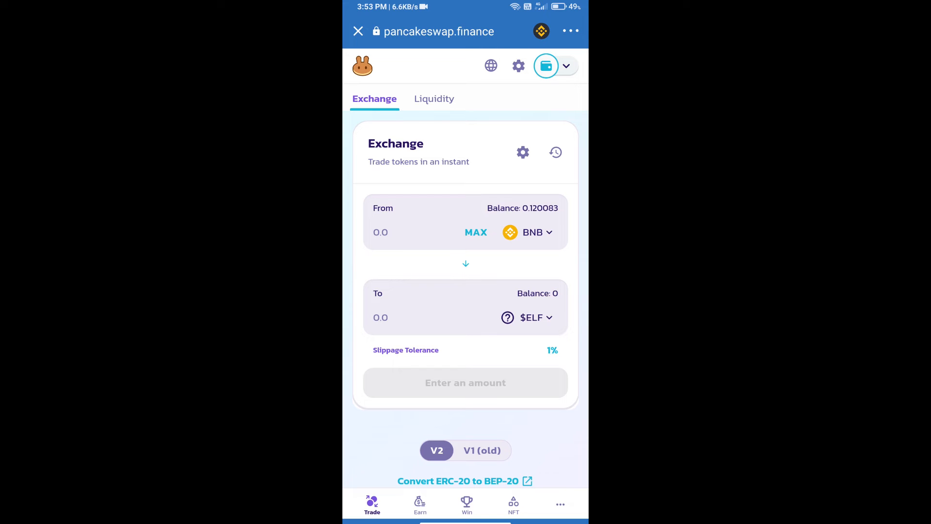
Set the custom slippage tolerance to 12% in the exchange settings.
click(522, 152)
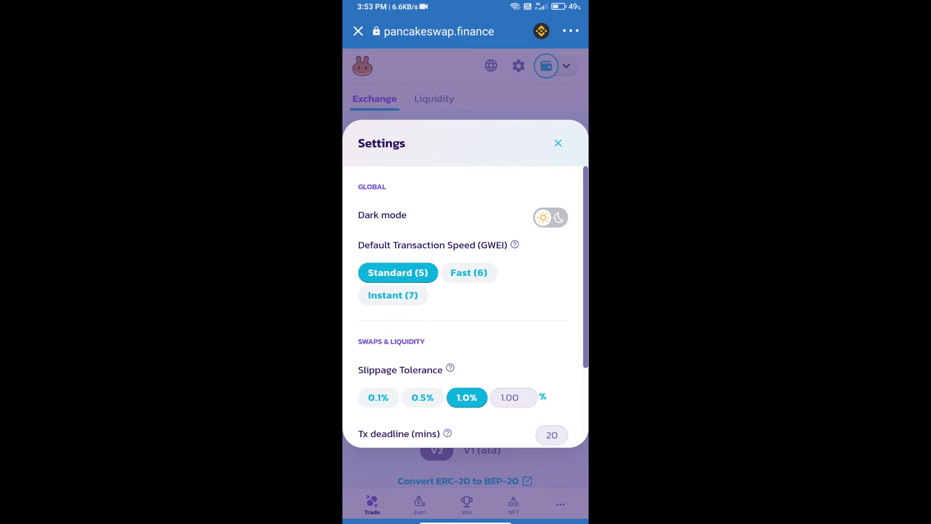
click(515, 398)
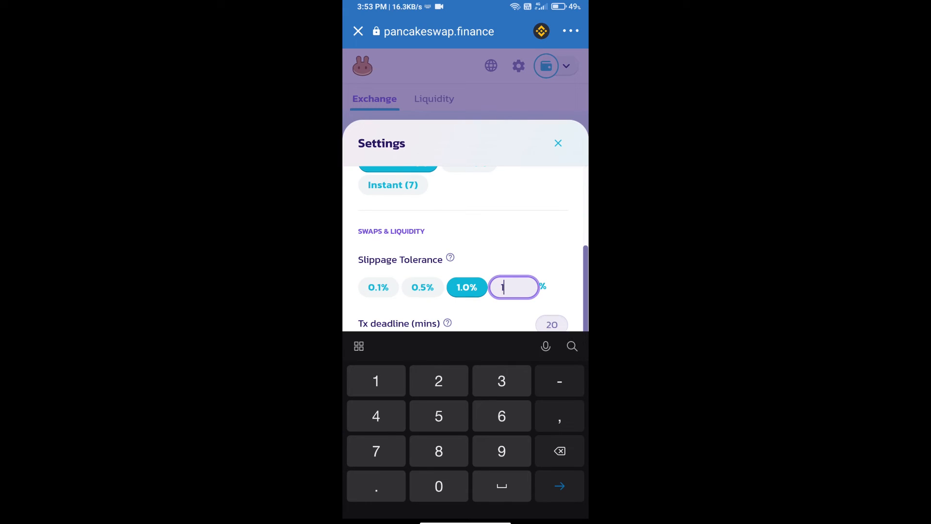
text(2)
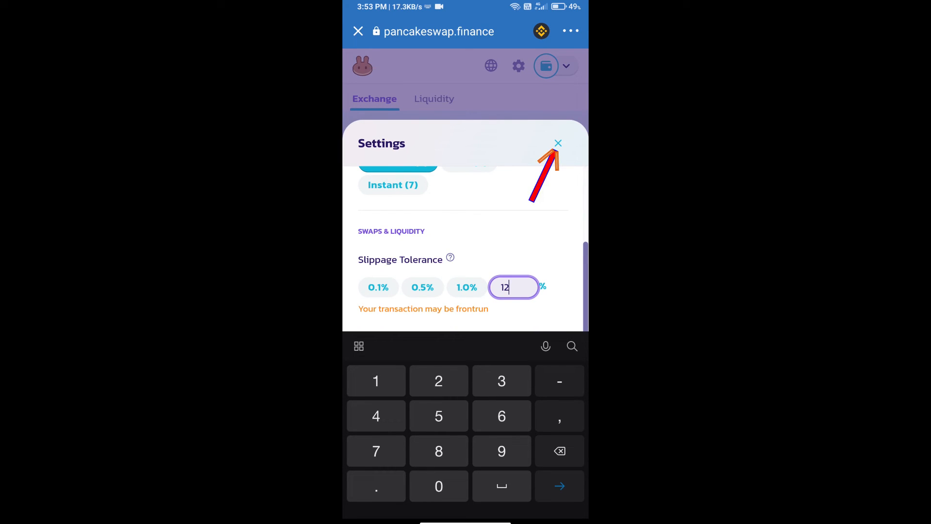
click(559, 143)
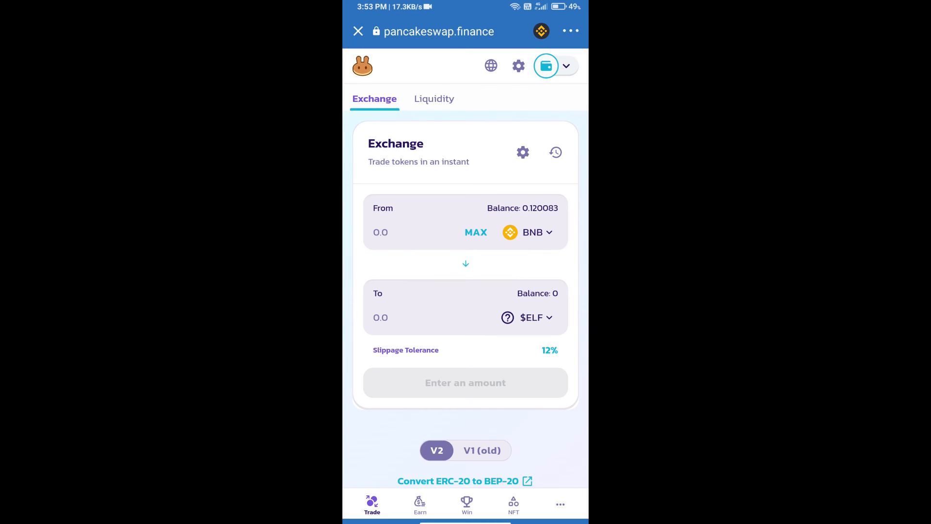
Request 10000 $ELF for BNB and confirm the swap, reaching Trust Wallet's approval screen.
click(425, 317)
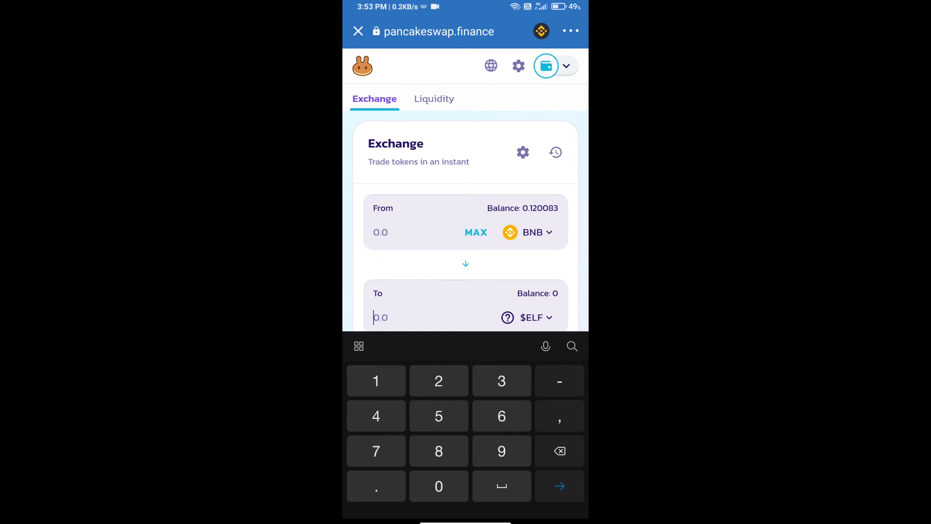
text(10000)
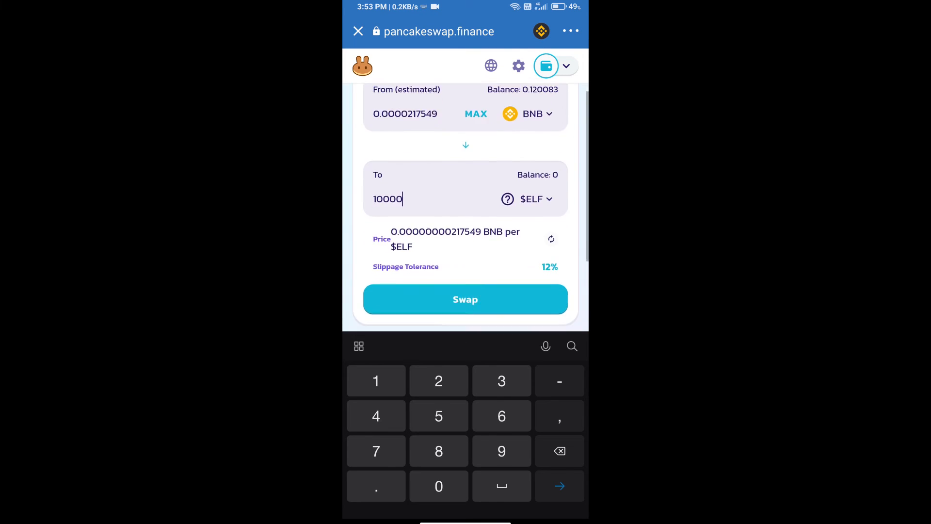
scroll(down, 3)
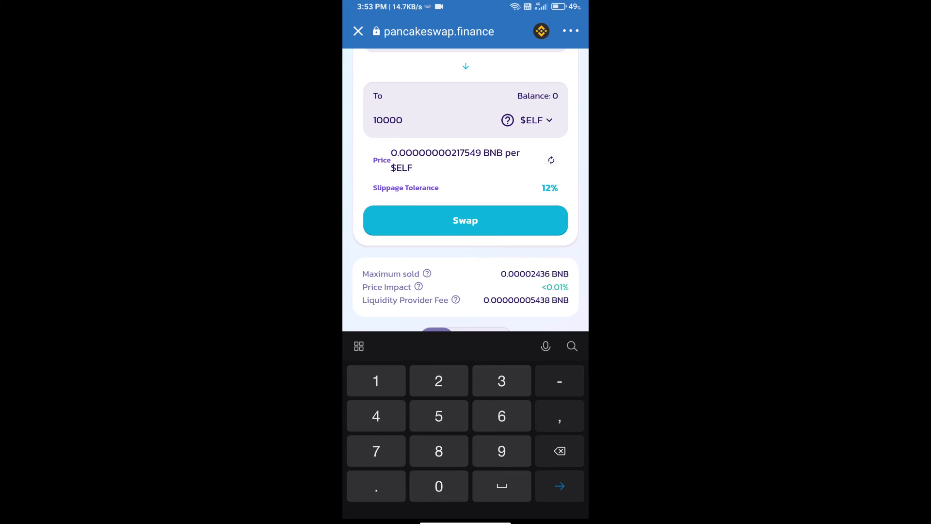
click(466, 220)
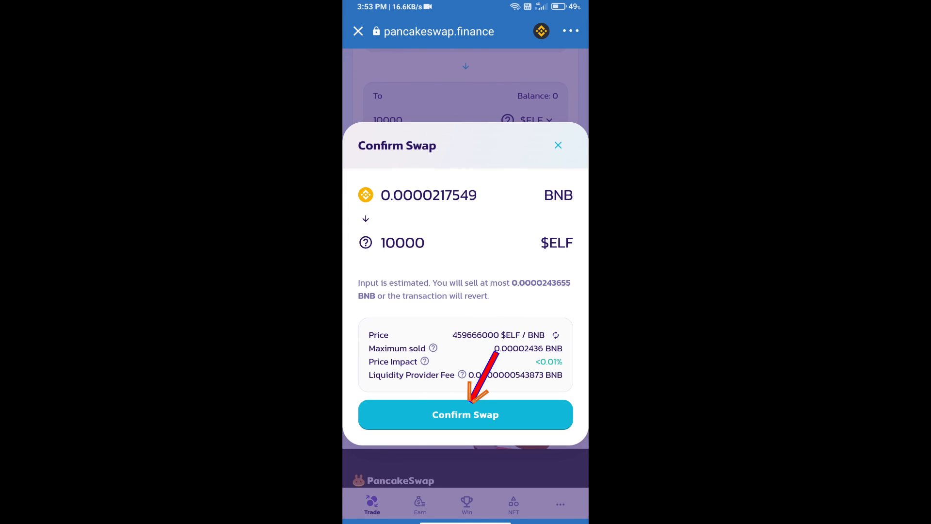
click(466, 414)
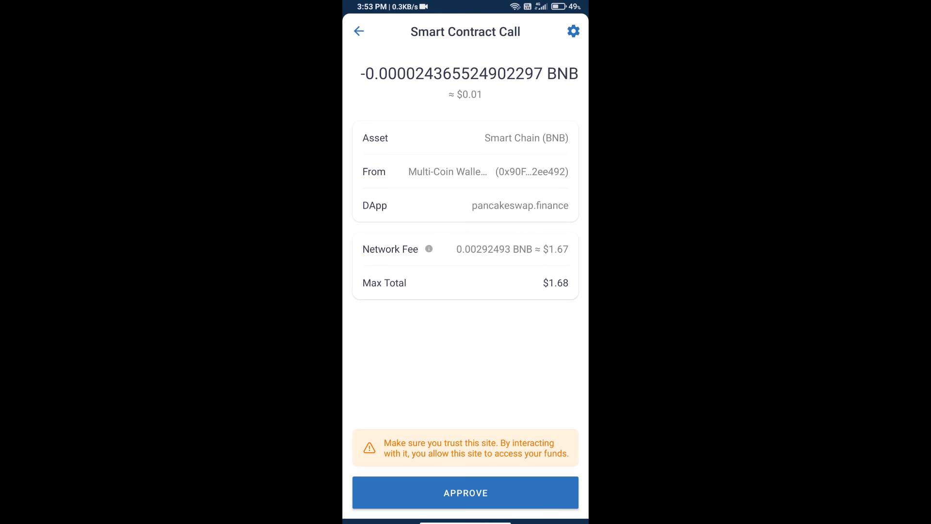